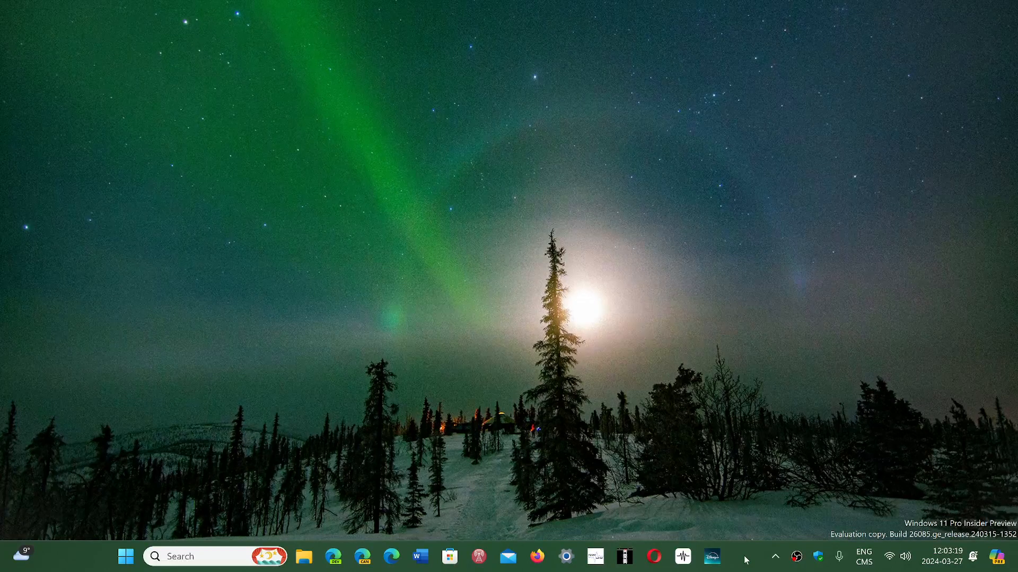
mouse_move(681, 521)
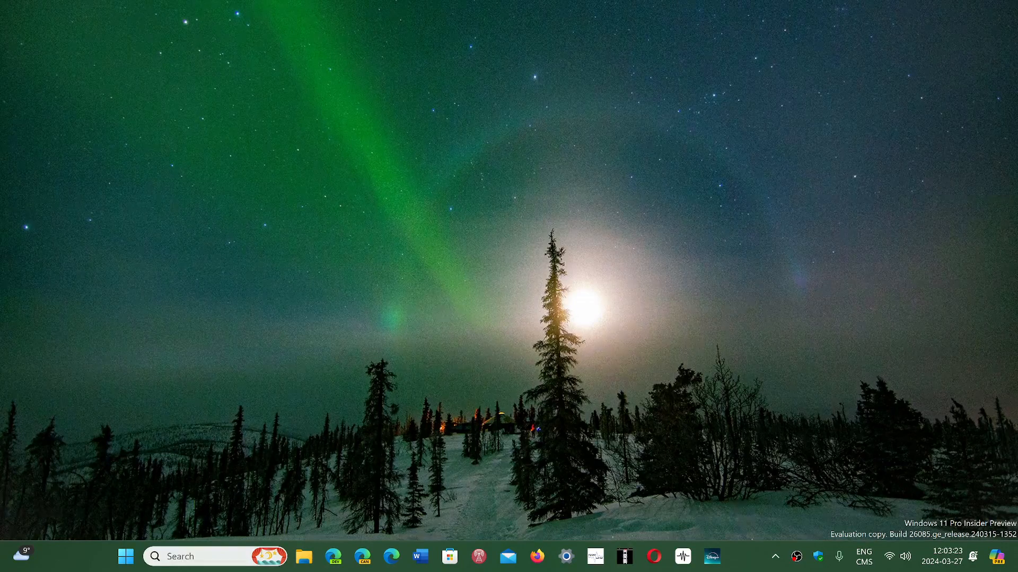
mouse_move(180, 557)
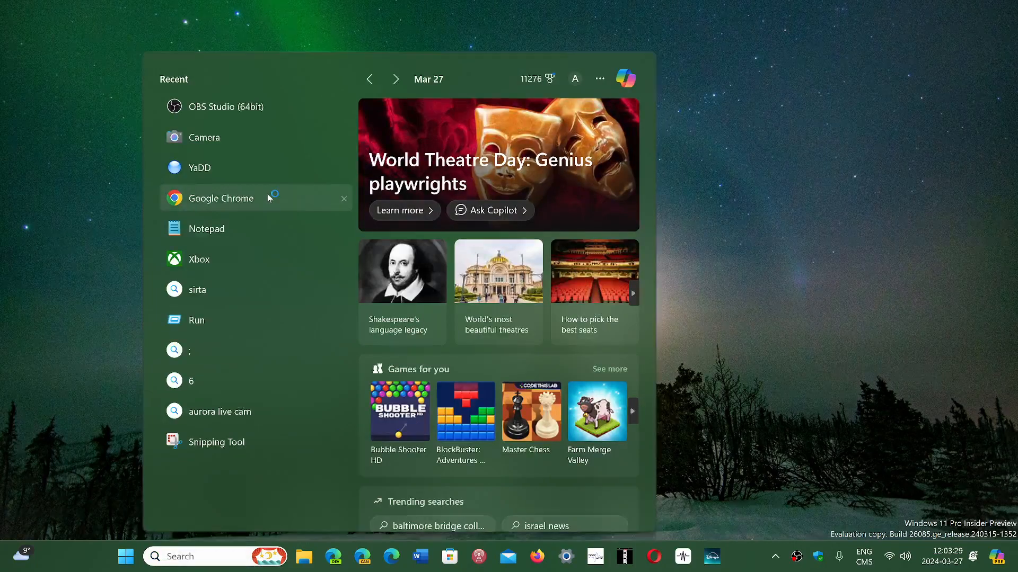
Launch Google Chrome from the Start menu and load the Canadian weather page.
left_click(221, 199)
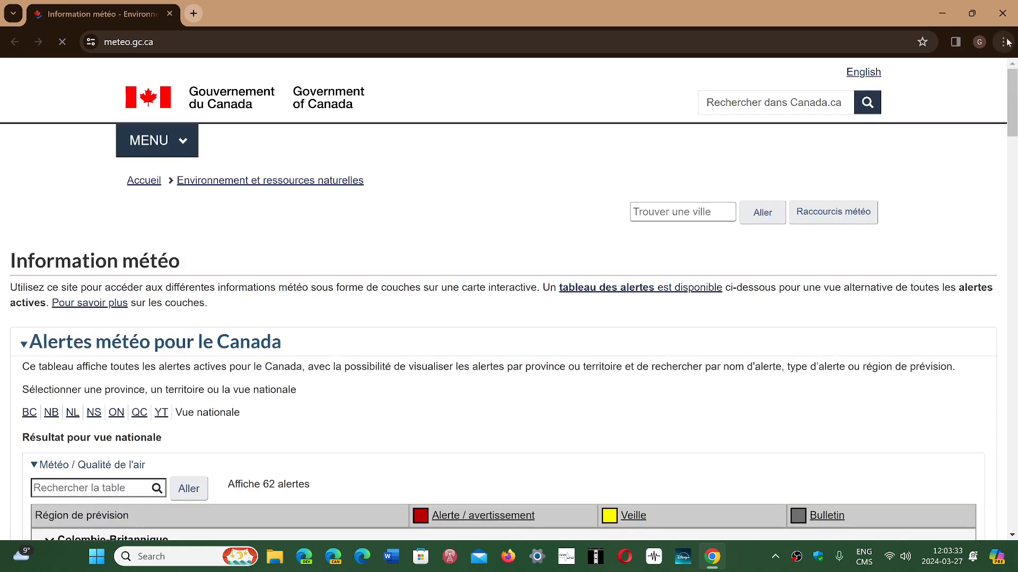
left_click(1002, 41)
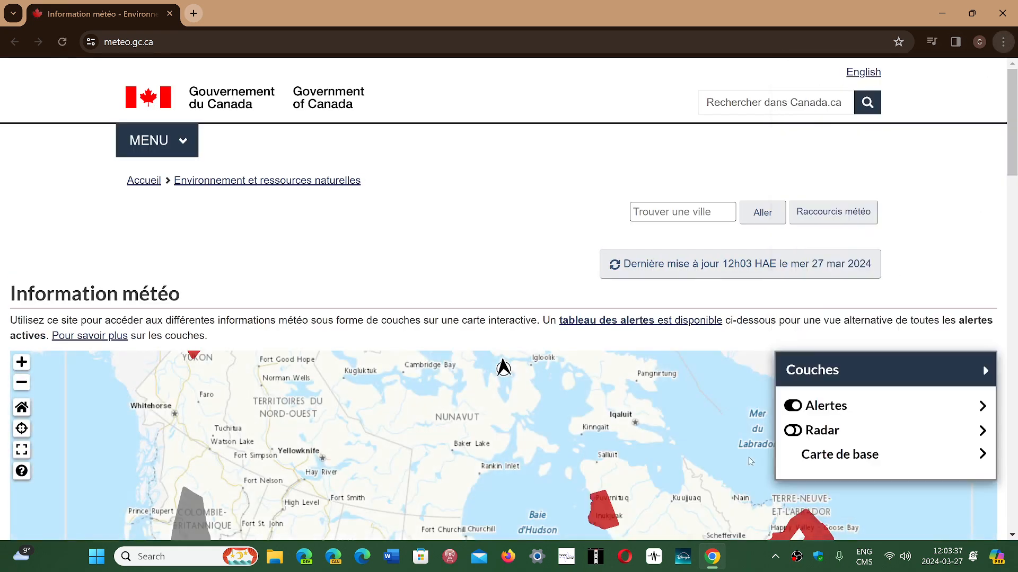
Confirm Chrome is up to date at version 123.0.6312.86 on the About page, then close that tab.
left_click(351, 12)
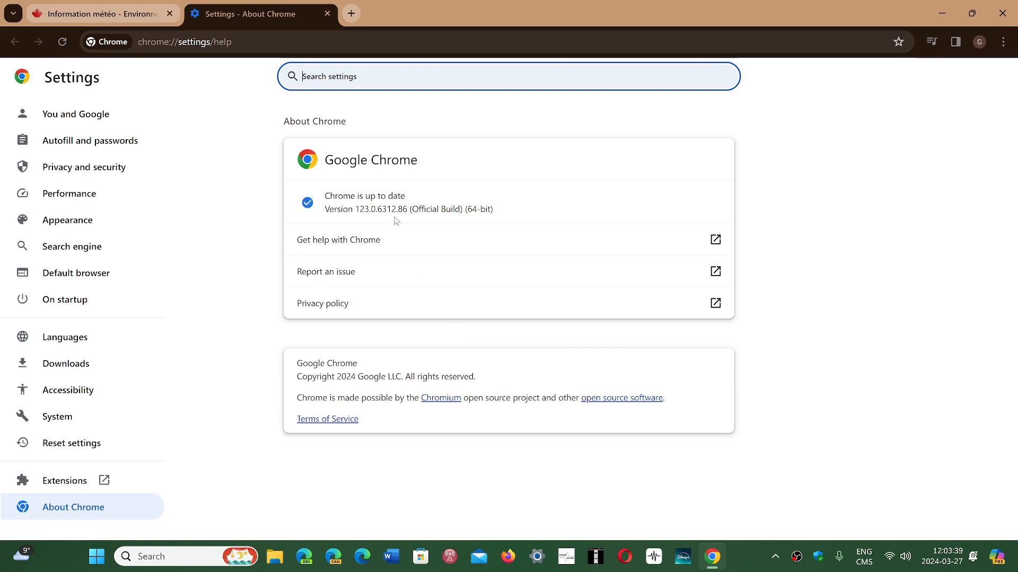
mouse_move(388, 219)
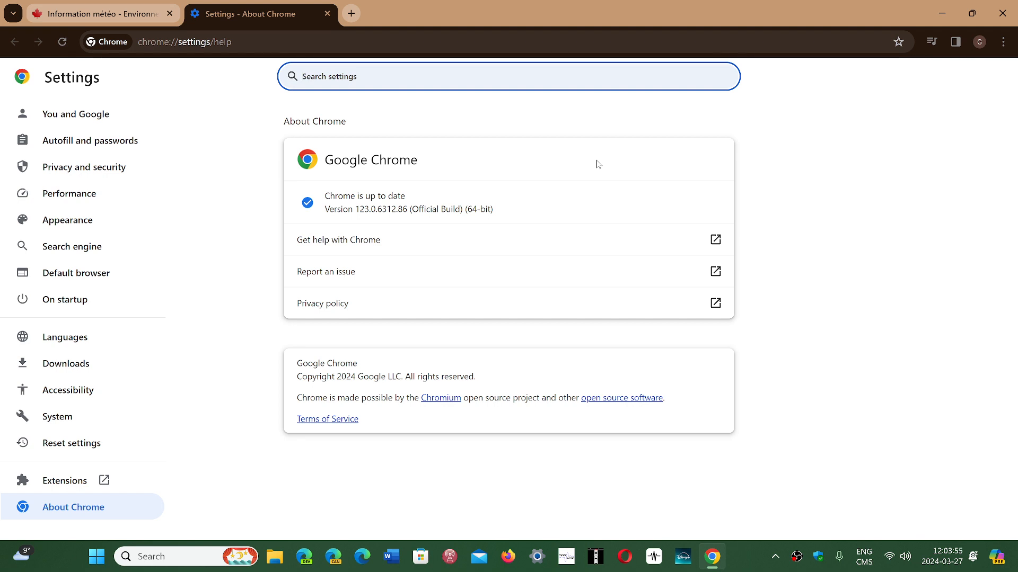
left_click(303, 77)
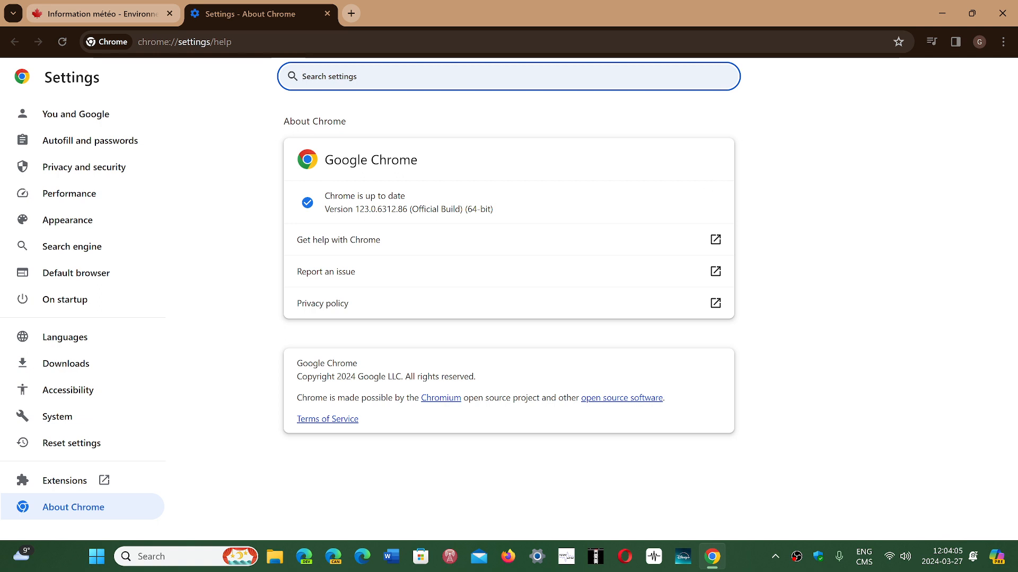
mouse_move(809, 259)
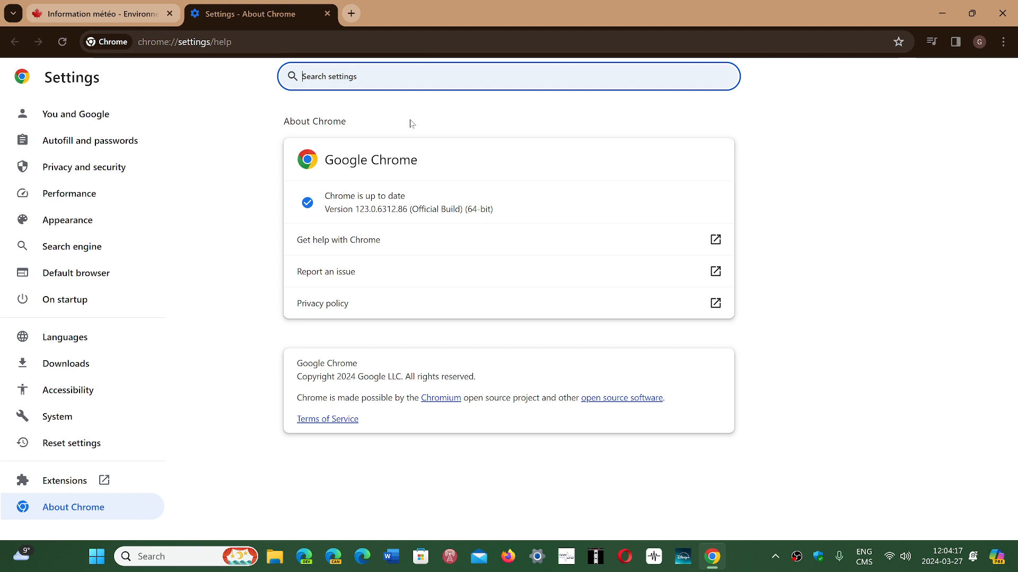
mouse_move(401, 115)
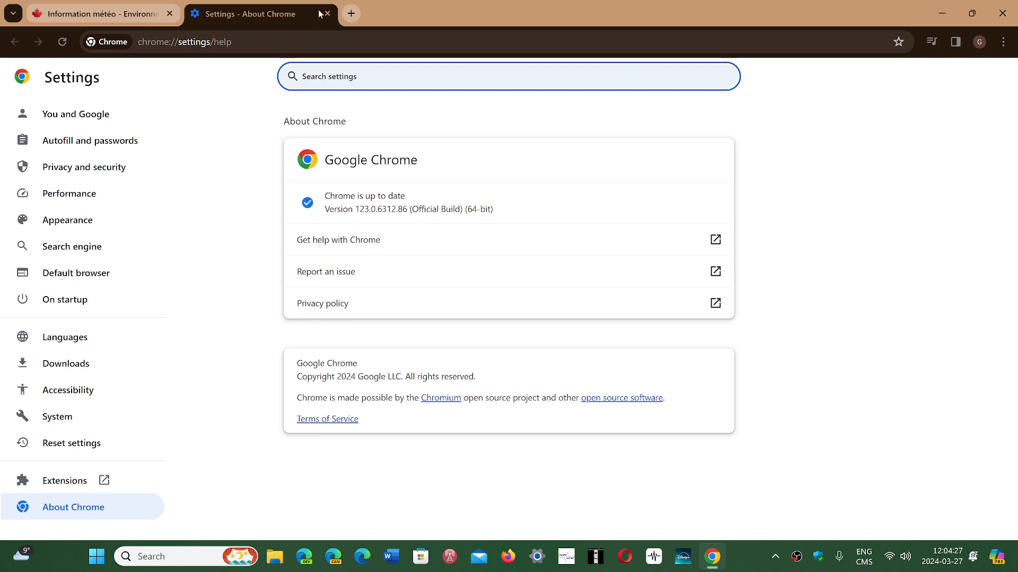
left_click(326, 14)
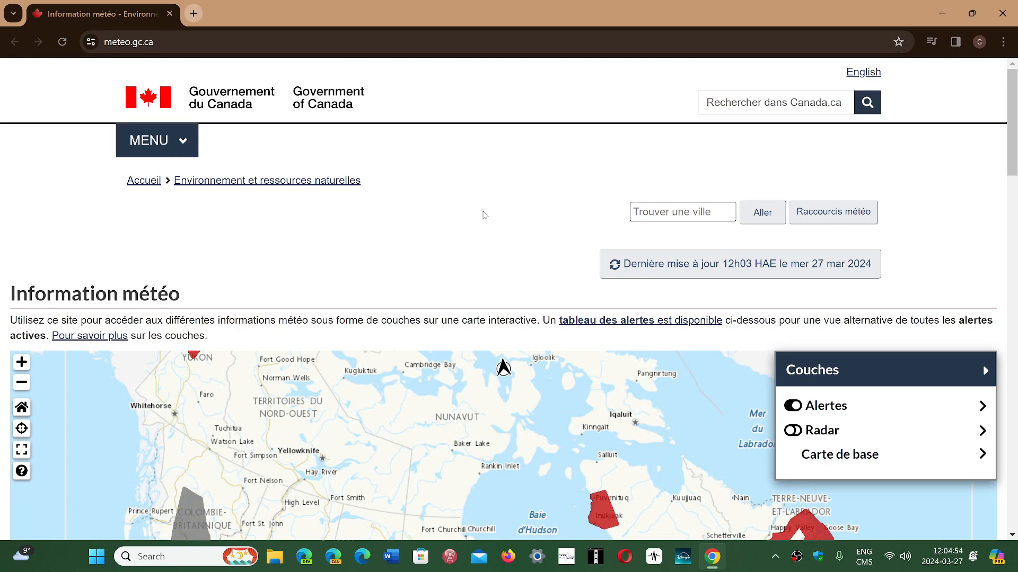
mouse_move(701, 195)
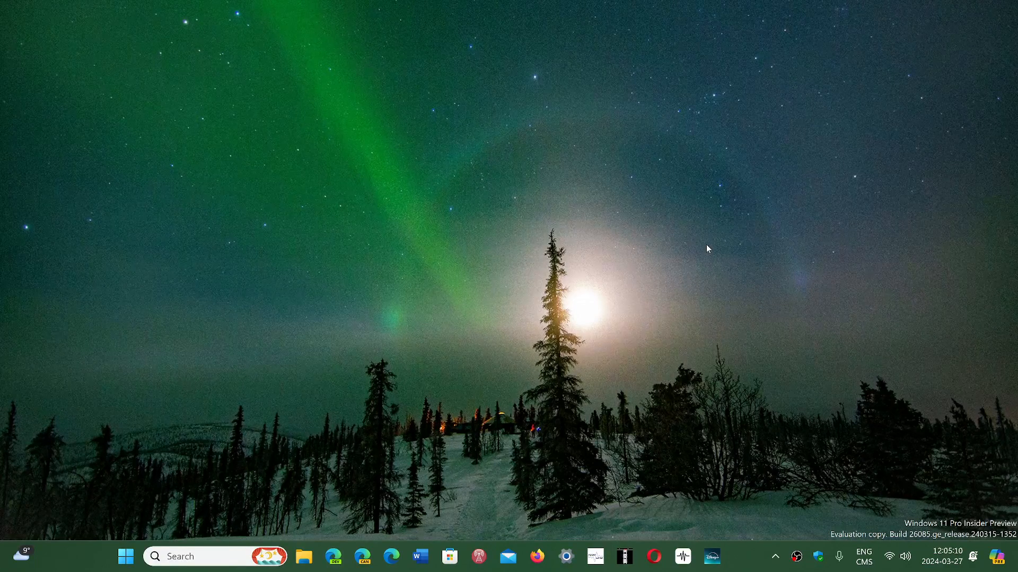
mouse_move(746, 522)
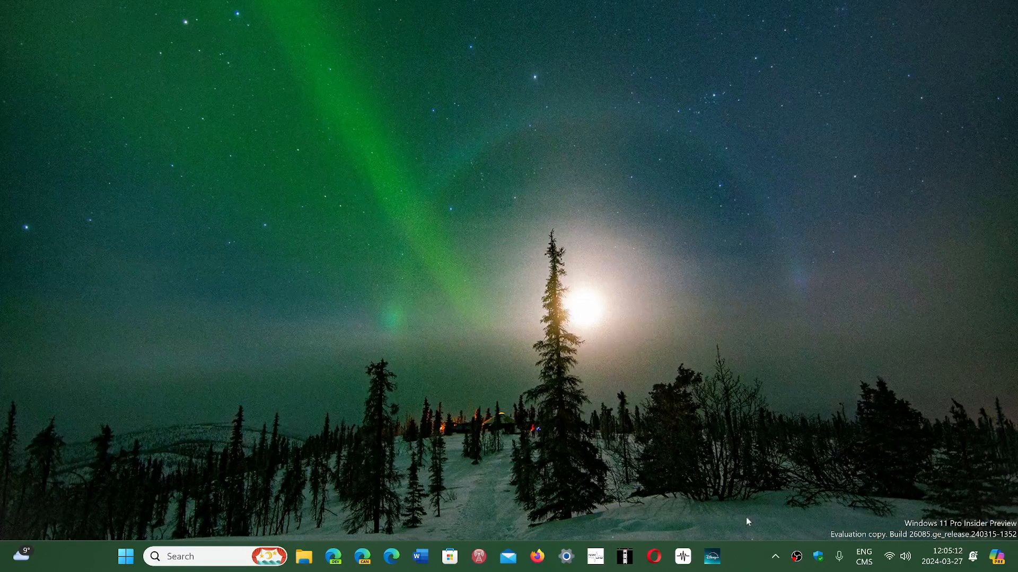
mouse_move(745, 554)
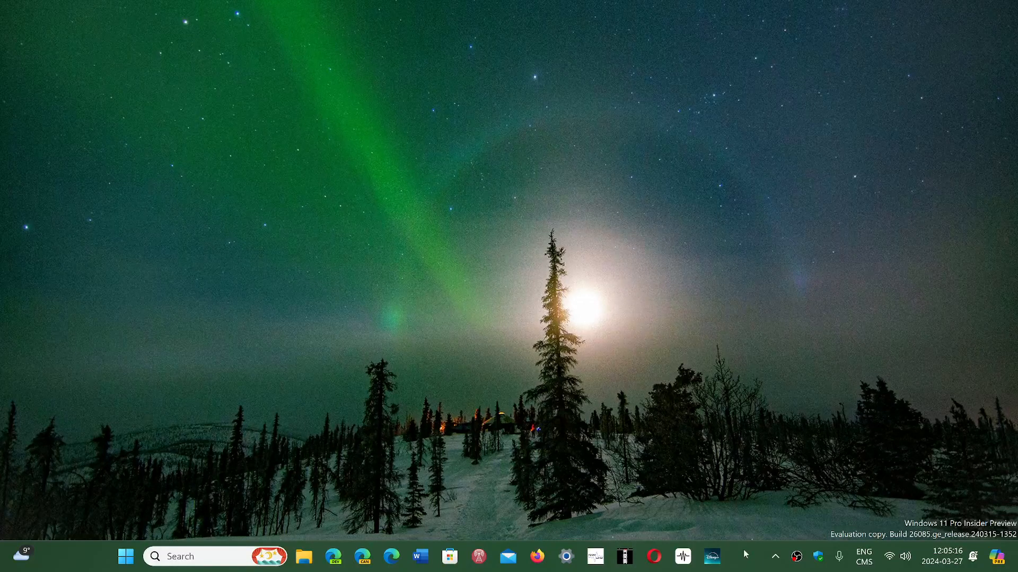